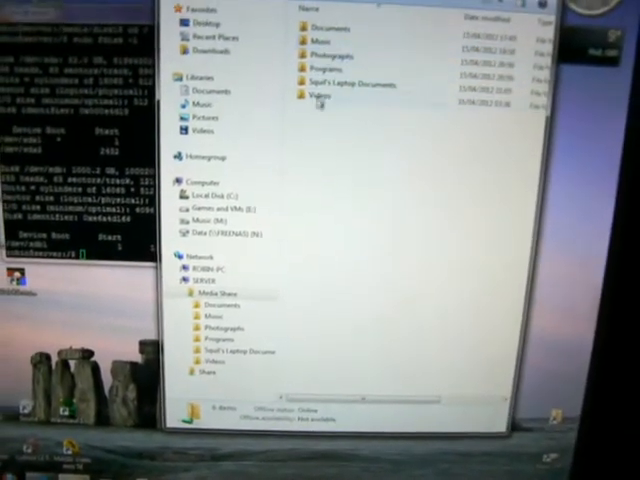
Browse into the media share's Videos folder and then into its Movies folder
double_click(320, 92)
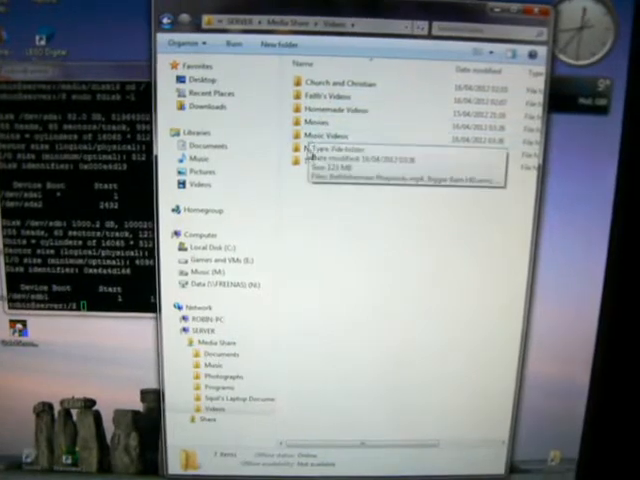
left_click(324, 120)
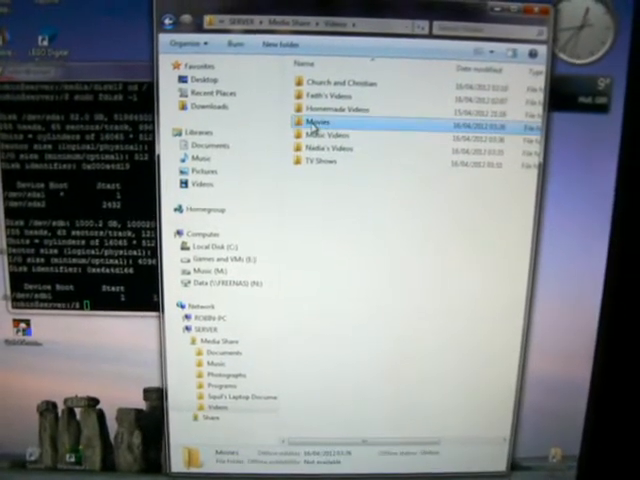
double_click(320, 122)
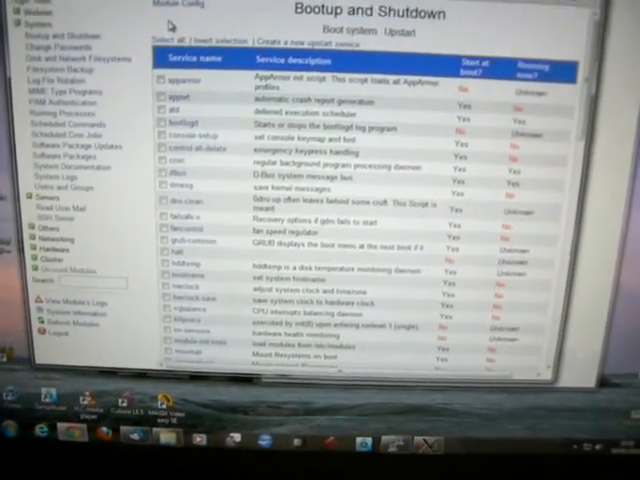
Scroll through the Bootup and Shutdown boot services list in Webmin
scroll("down", 3)
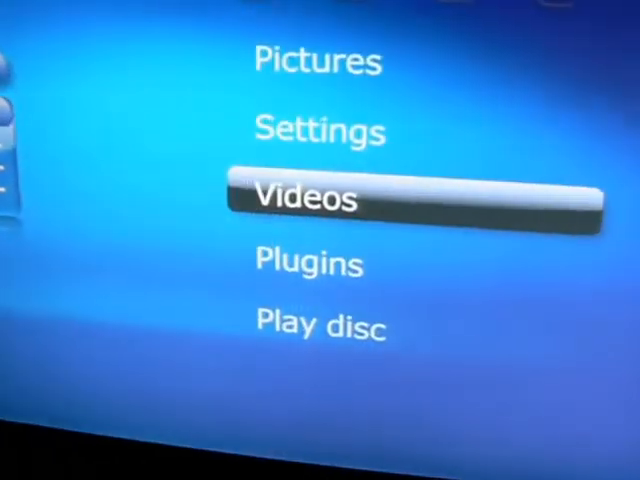
Browse the Videos library sources, check Videos on this computer, then move to Server Share Folder
left_click(304, 196)
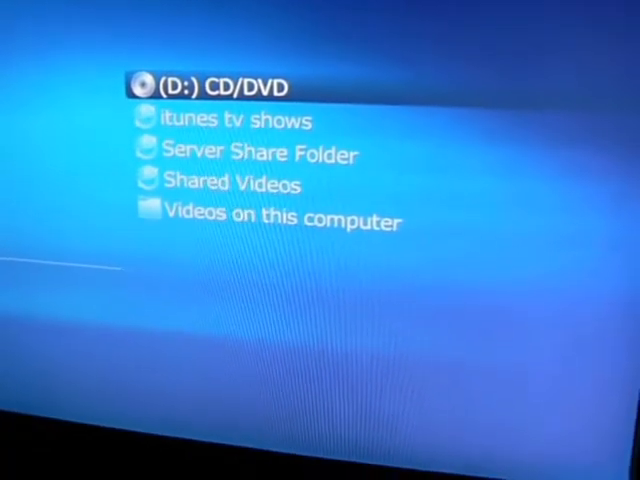
key("down")
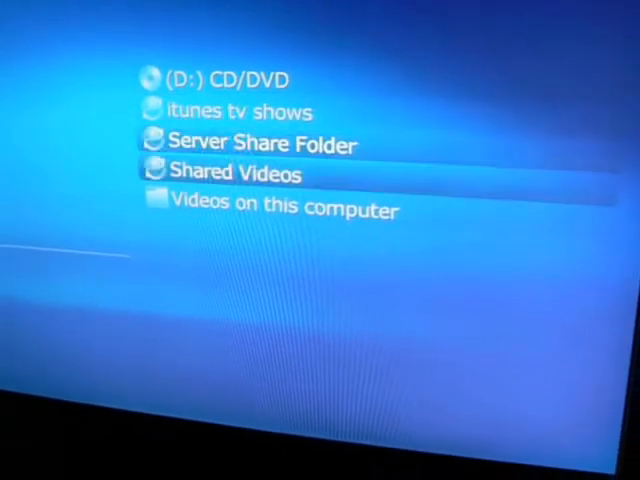
key("down")
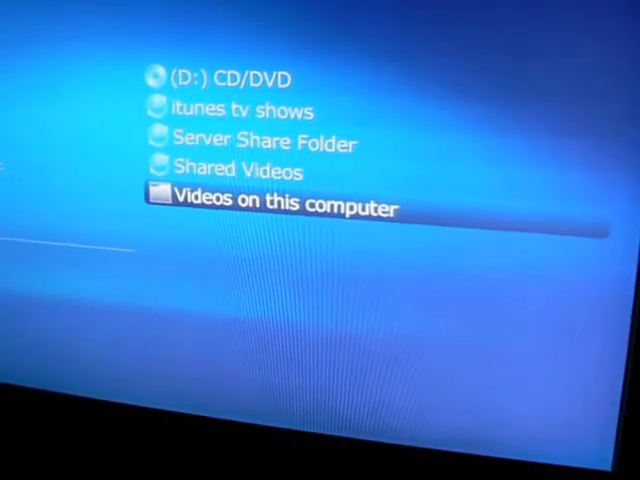
key("up")
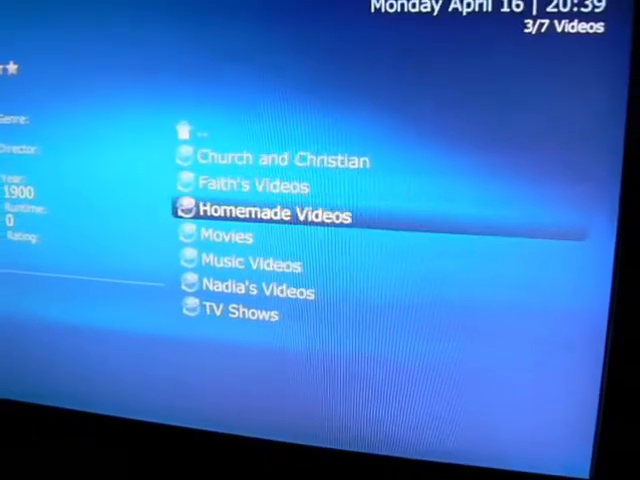
key("up")
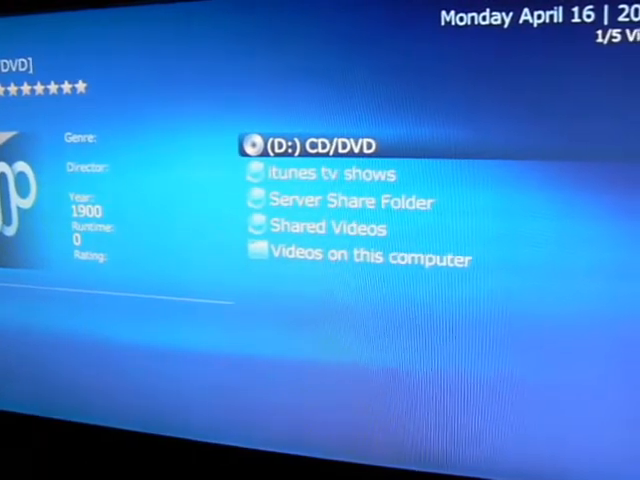
key("down")
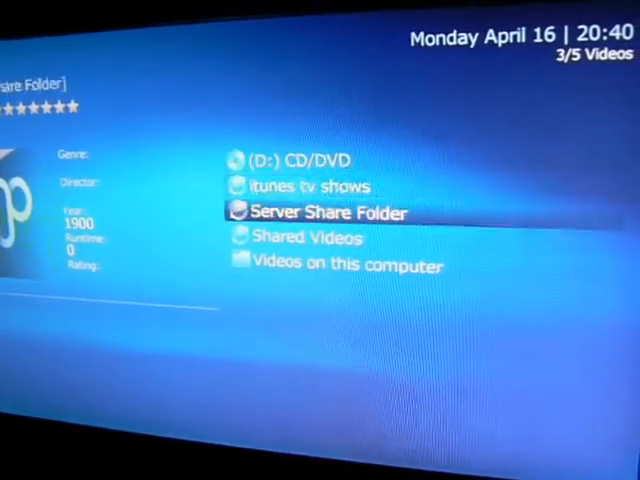